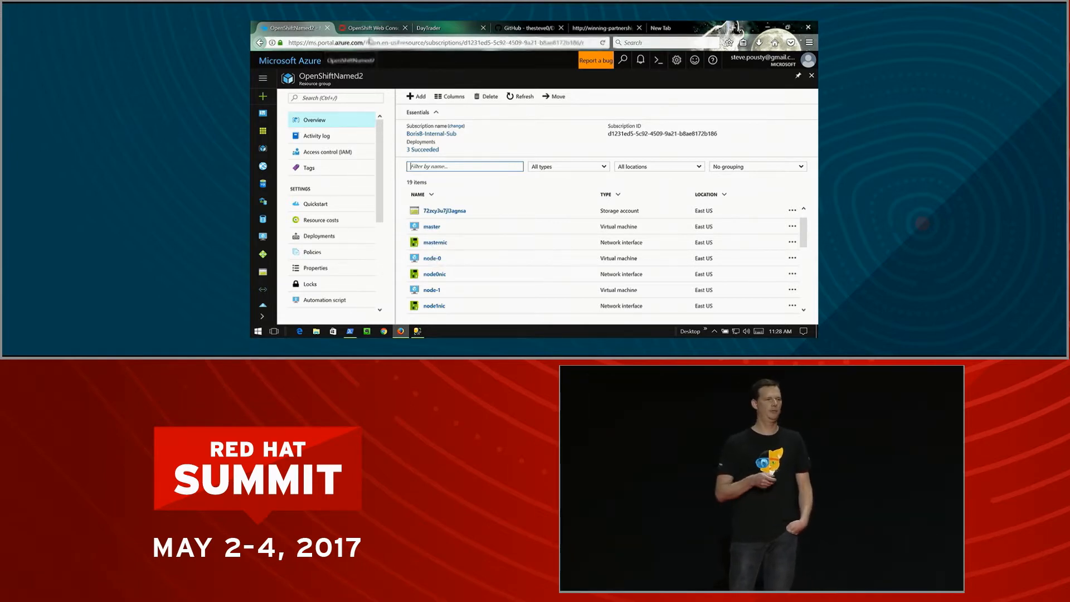
Switch from the Azure resource group to the OpenShift partnership project overview.
left_click(371, 28)
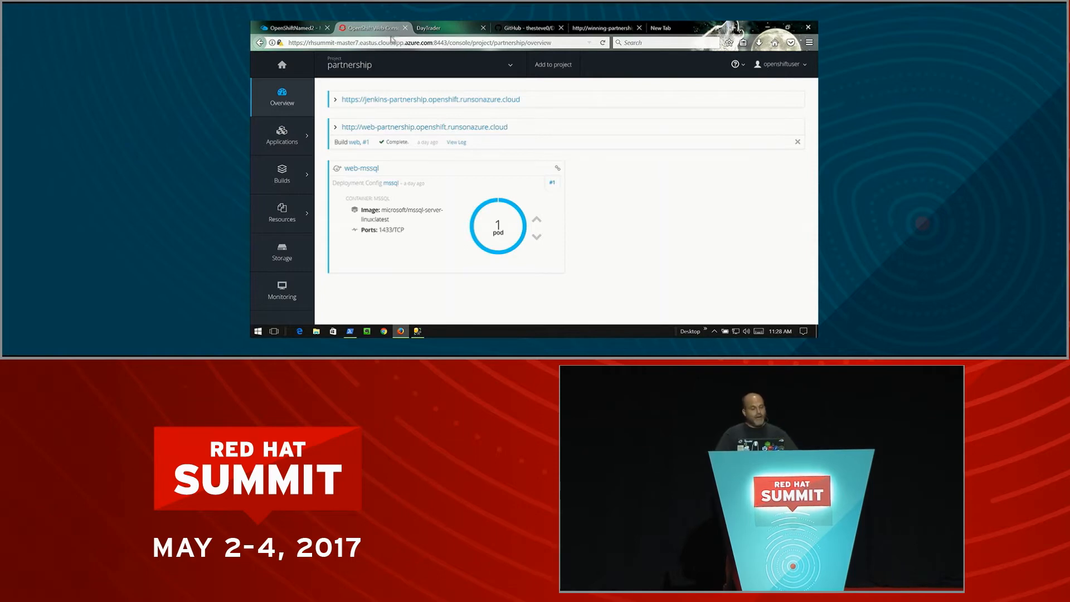
Sign in to DayTrader as uid:1 and reach the account home page.
left_click(447, 28)
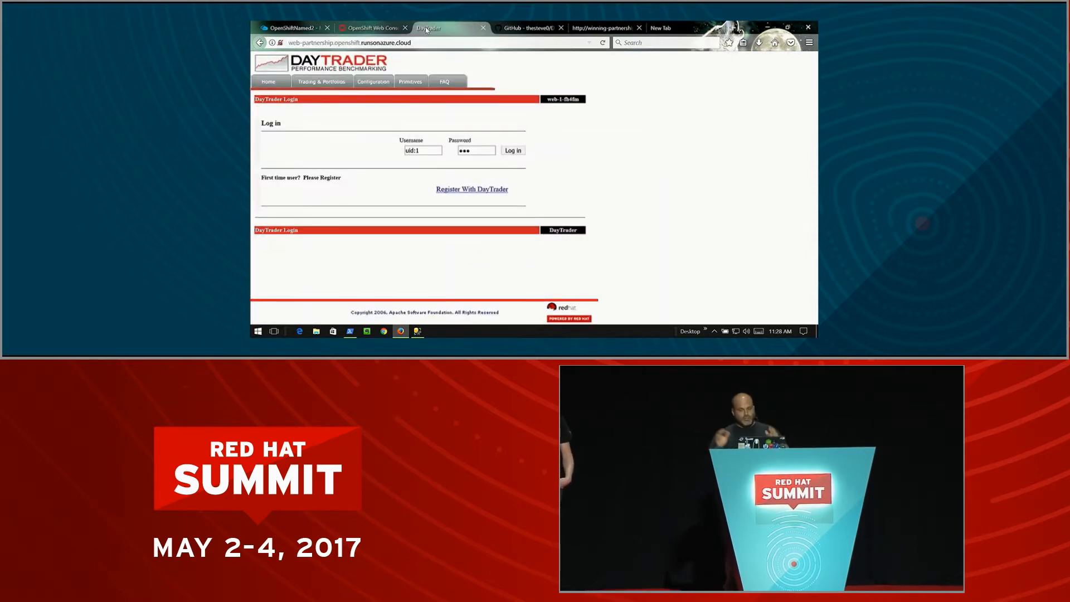
left_click(513, 150)
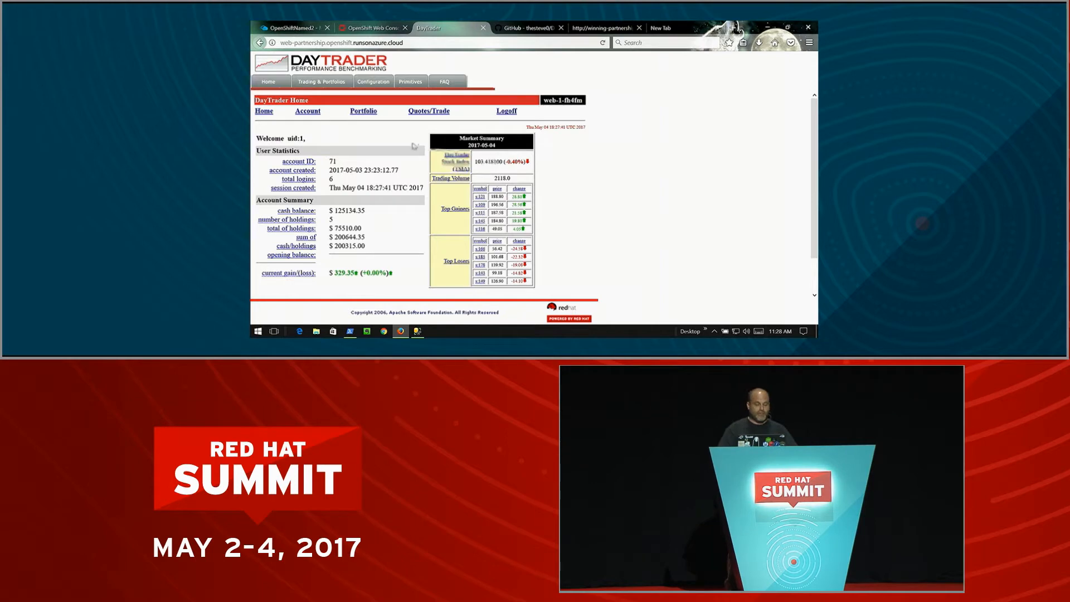
left_click(363, 111)
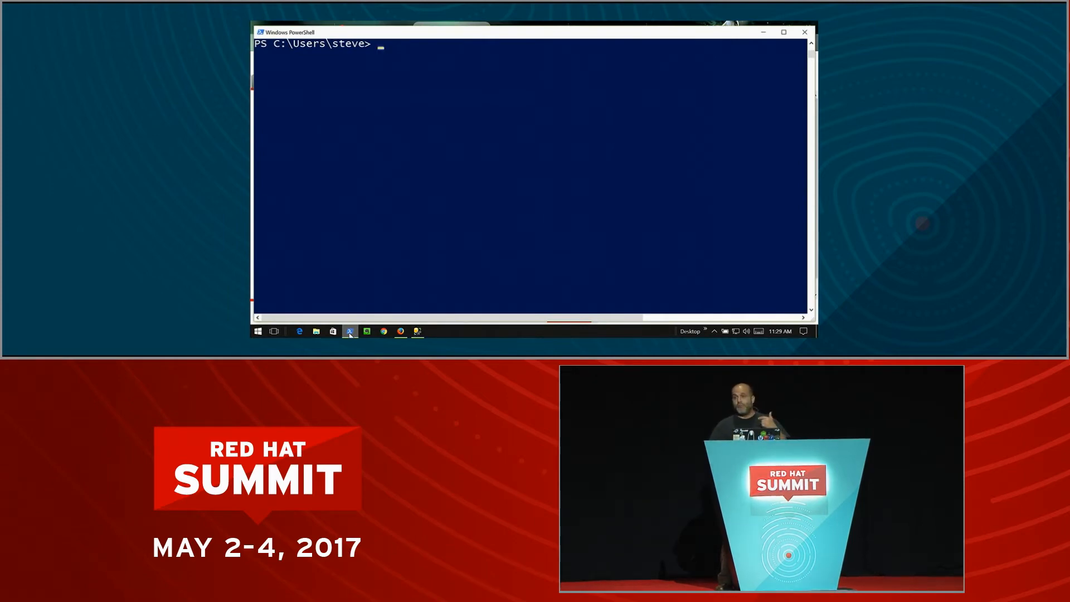
Forward local port 1433 to the mssql-1-9s8bw pod with oc port-forward.
type("oc port-forward mssql-1-9s8bw 1433:1433")
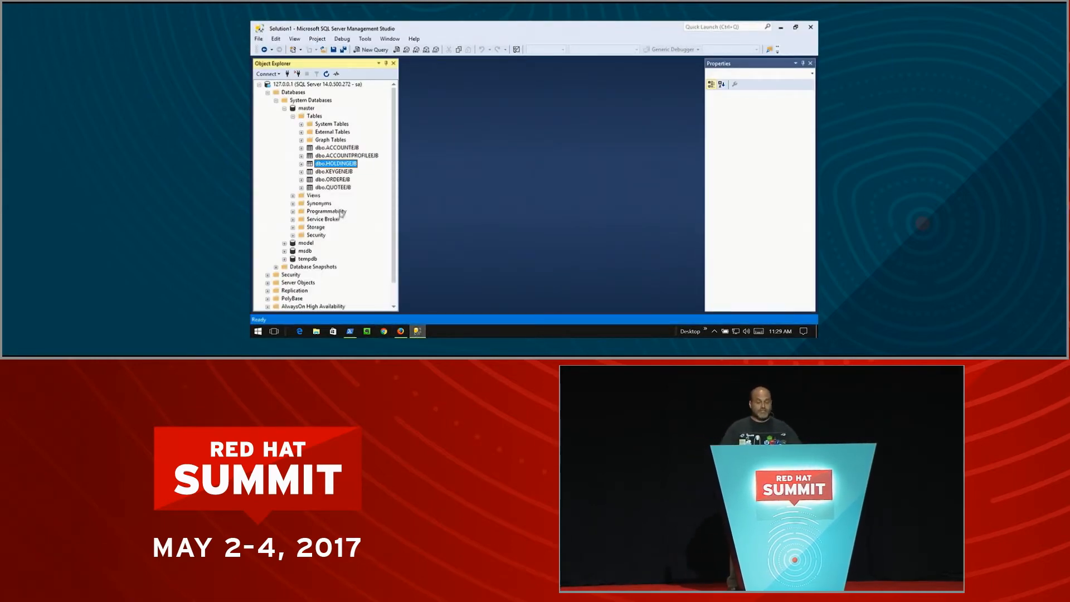
Run 'select * from HOLDINGEJB' in a new query, then return to the DayTrader portfolio.
left_click(372, 49)
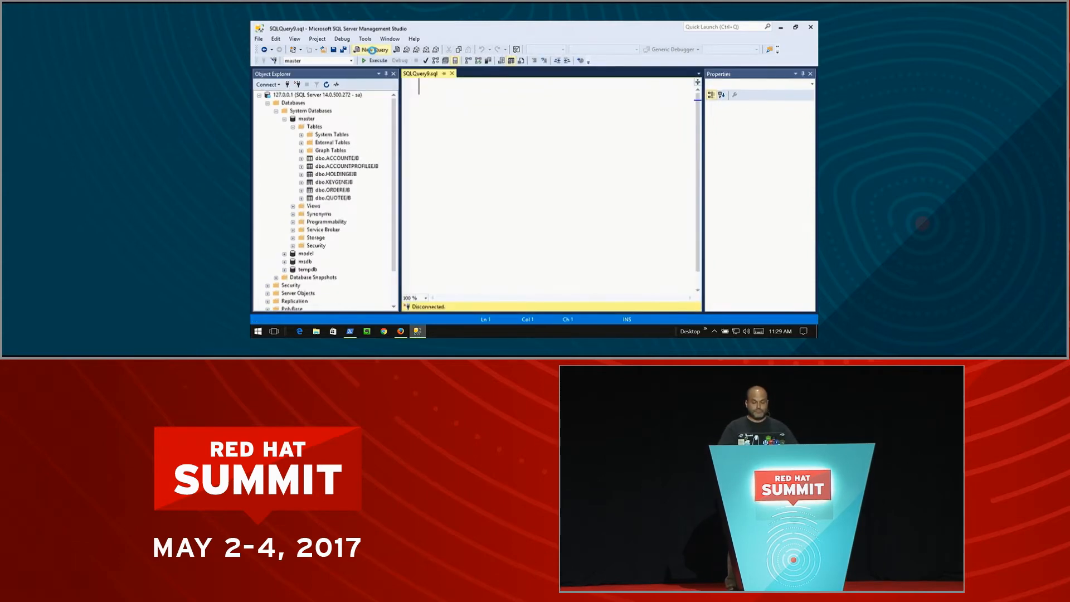
type("select")
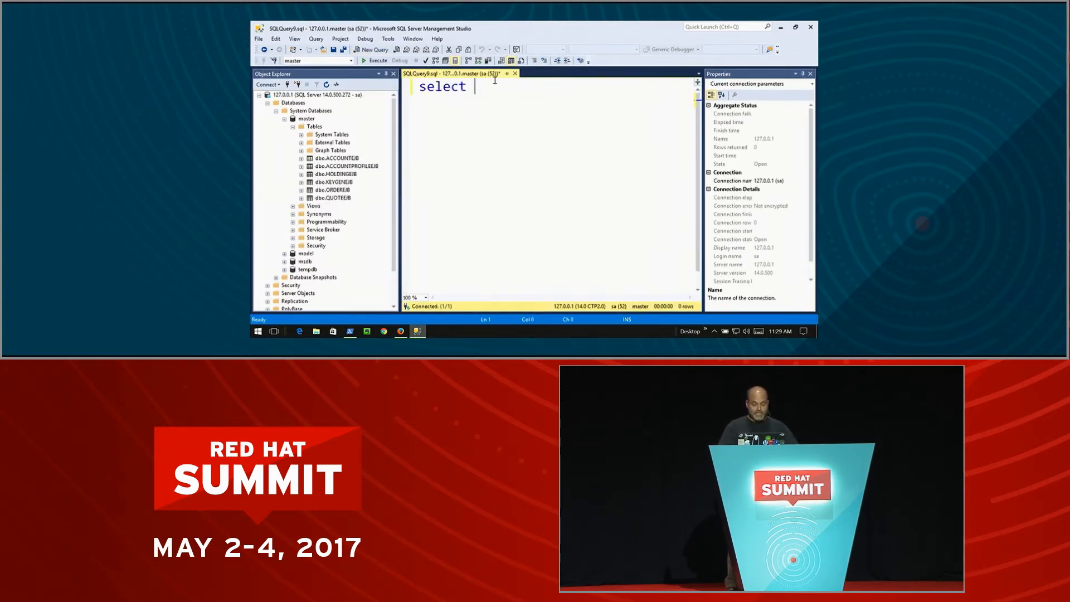
type("* from Hold")
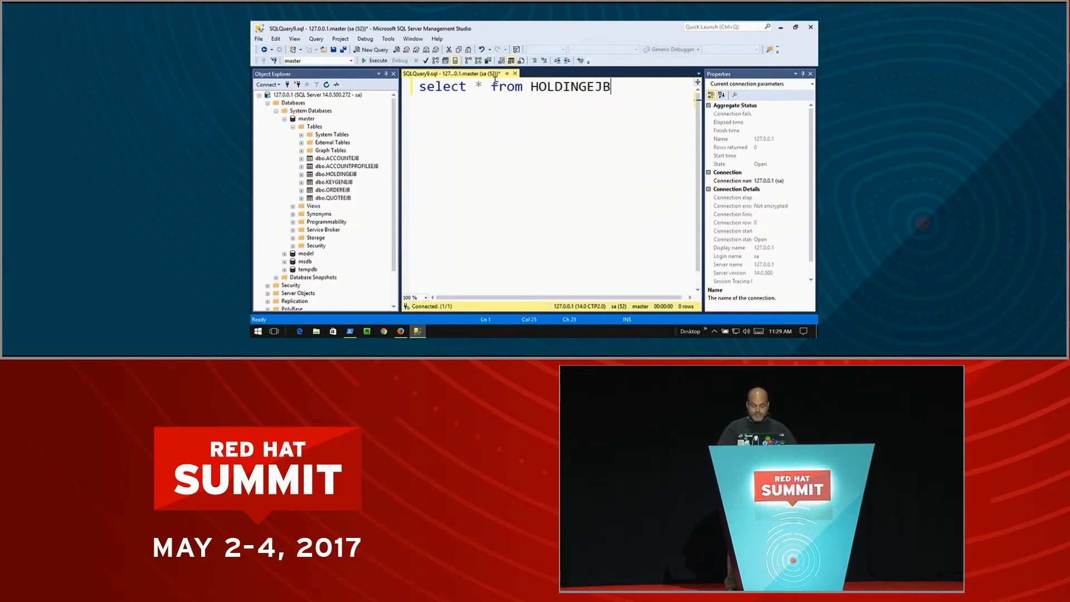
left_click(373, 60)
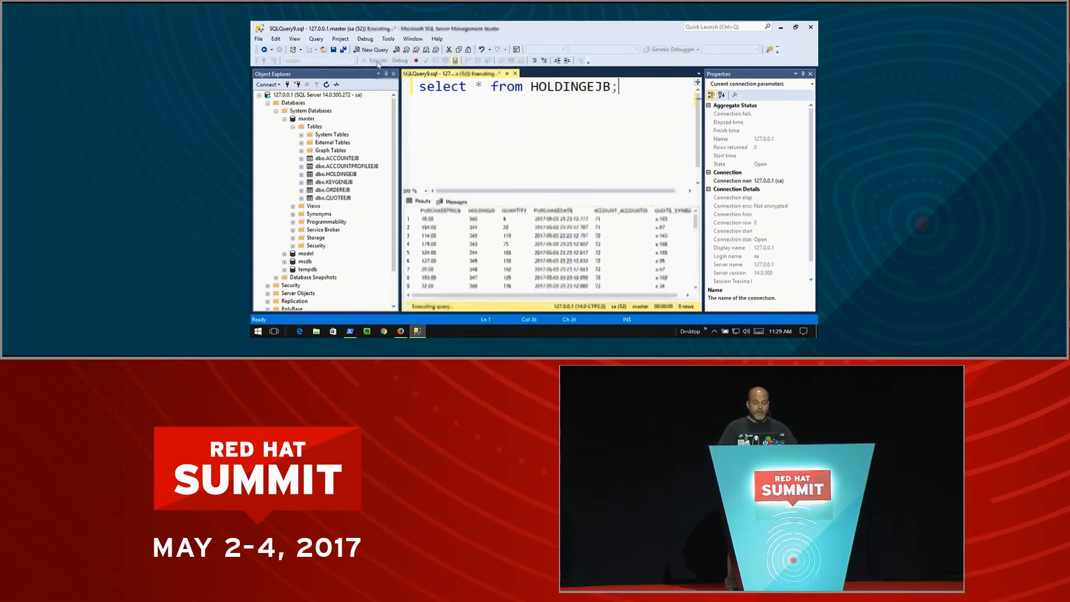
left_click(375, 60)
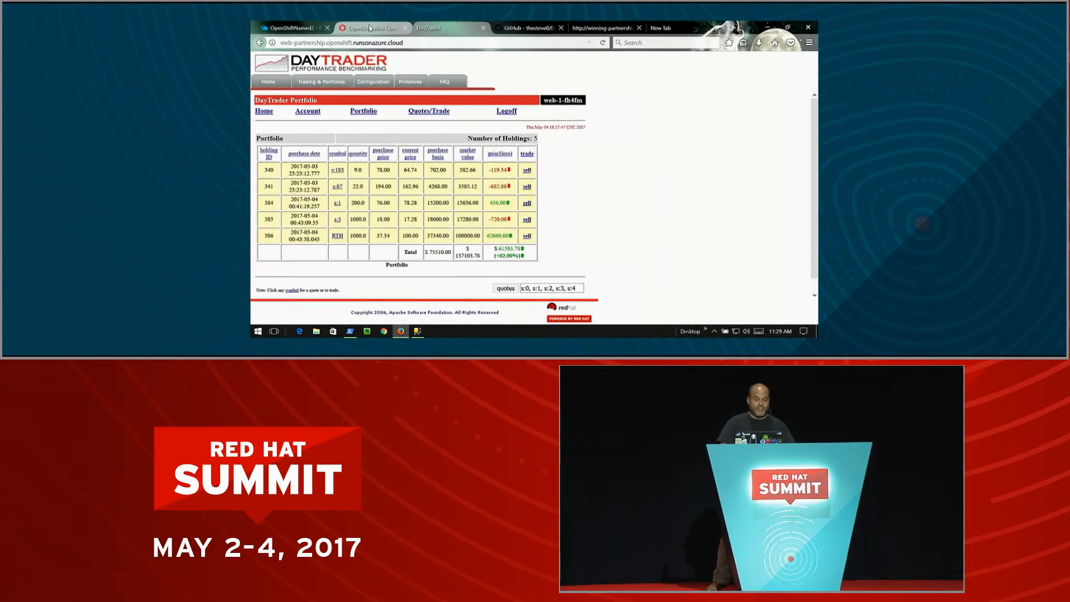
Return from the DayTrader portfolio to the OpenShift partnership project overview.
left_click(374, 28)
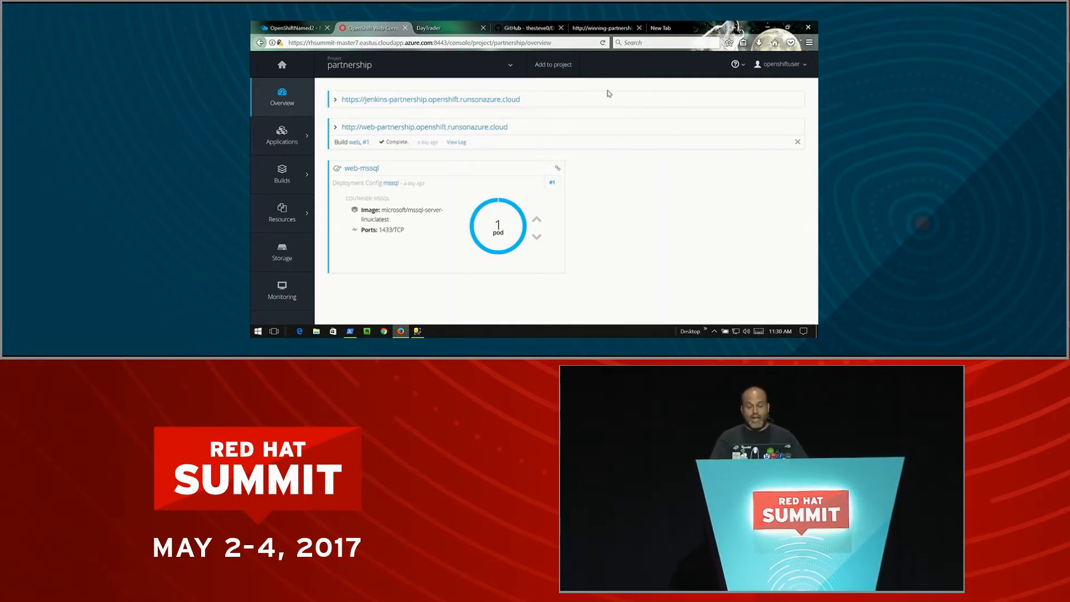
Get the DayTraderDotNet HTTPS clone URL from GitHub and return to OpenShift.
left_click(528, 27)
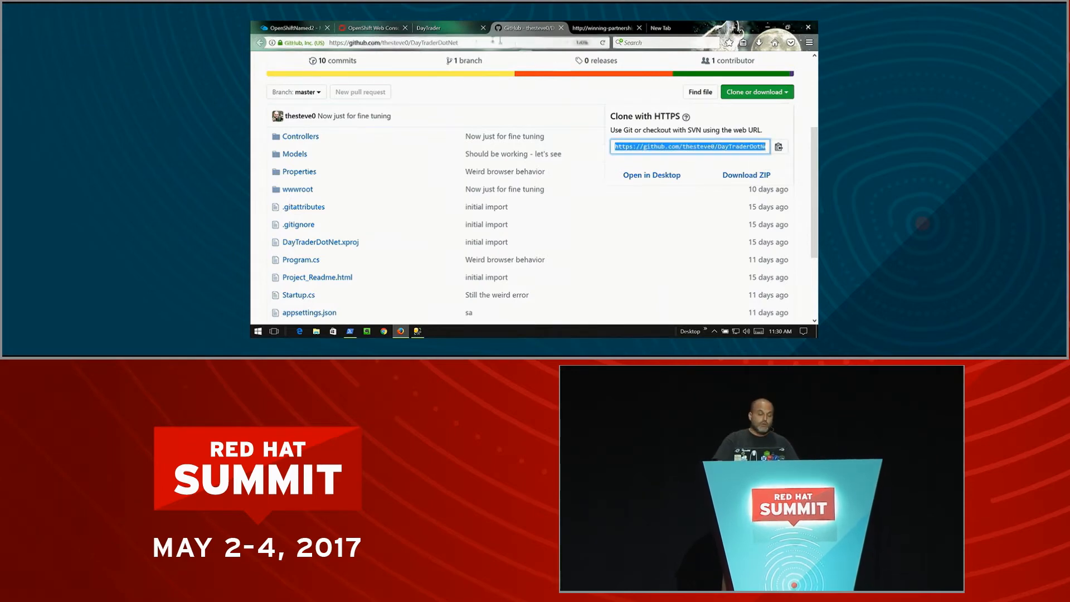
left_click(370, 28)
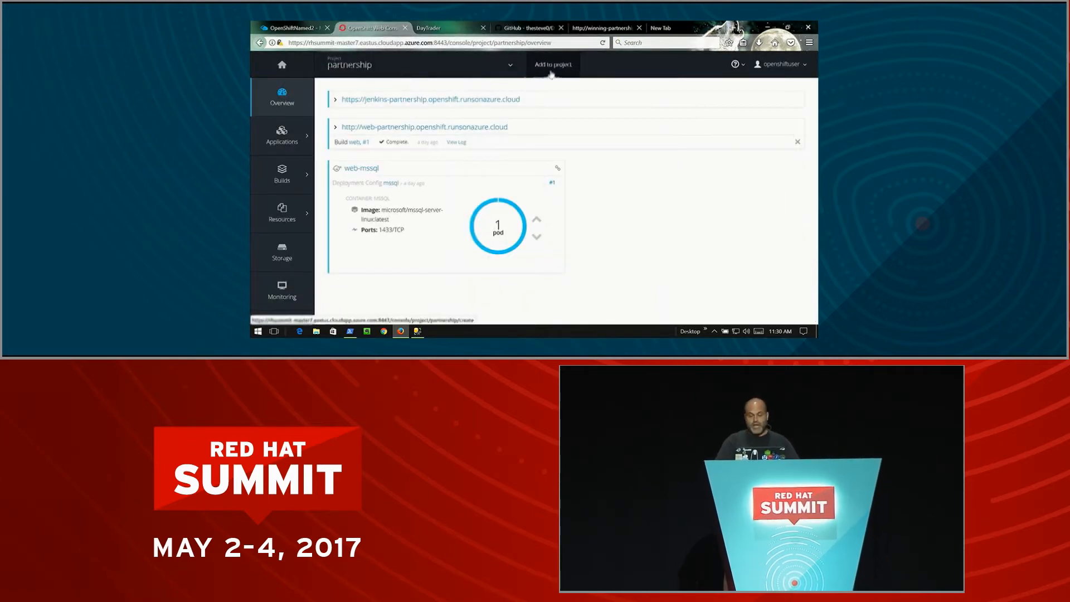
Choose the .NET Core builder image from the project catalog.
left_click(553, 65)
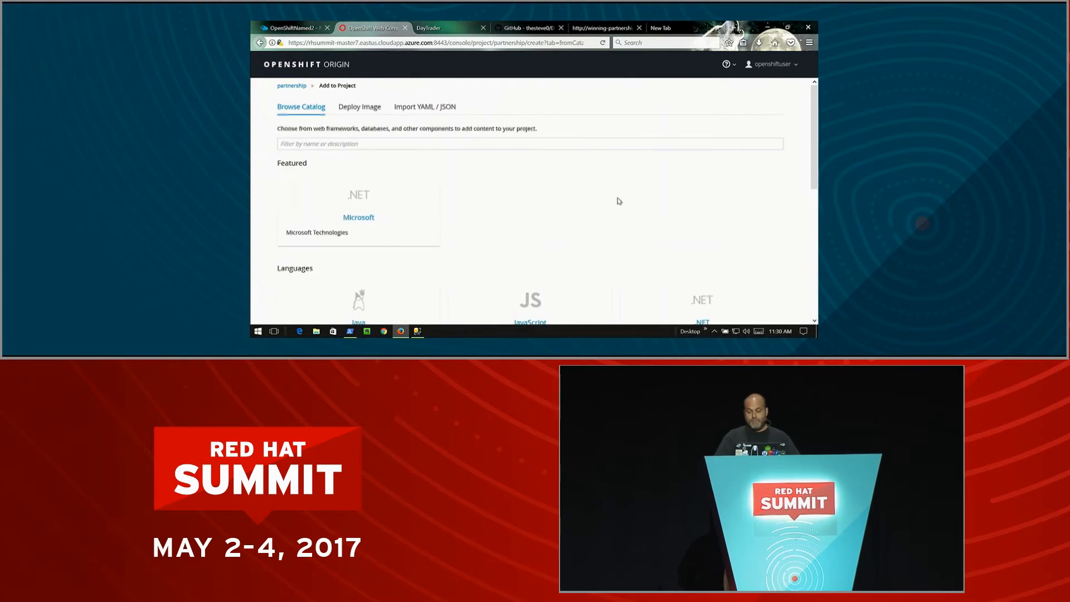
scroll("down", 3)
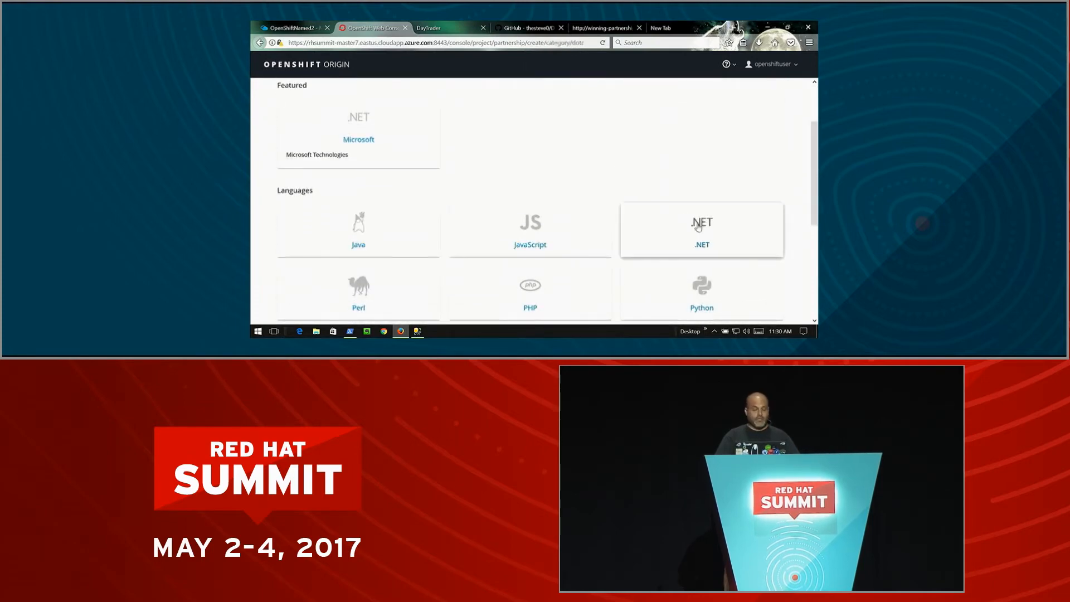
left_click(701, 230)
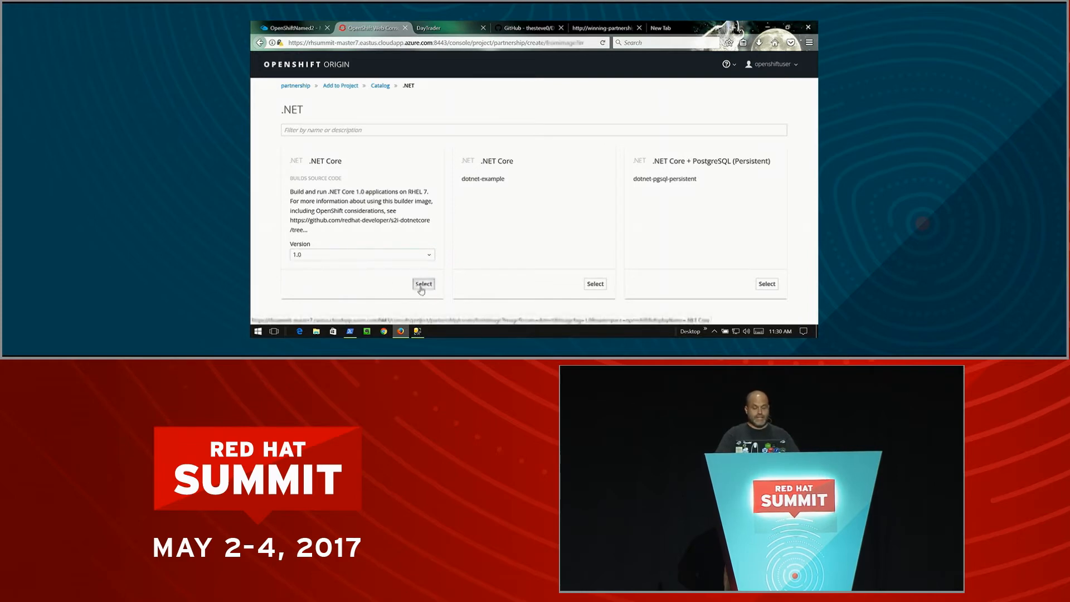
left_click(422, 284)
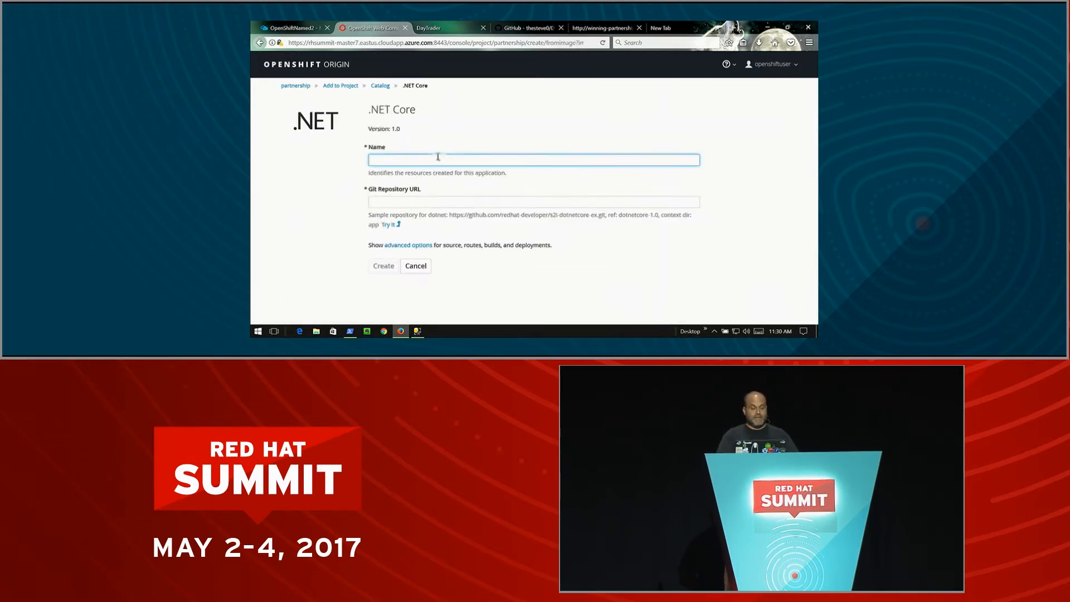
type("winning")
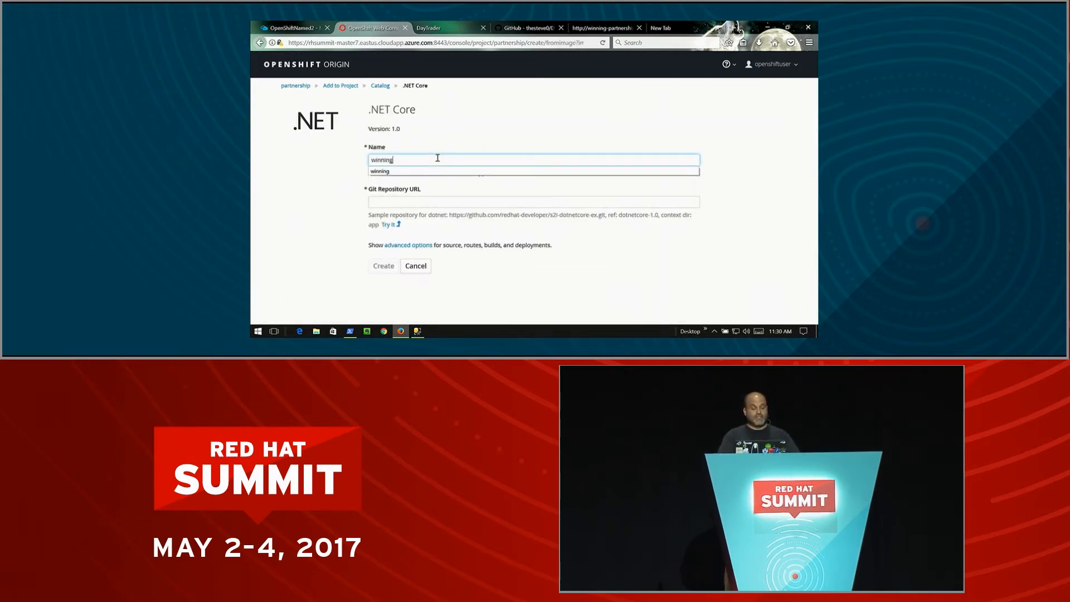
type("https://github.com/thesteve0/DayTraderDotNet.git")
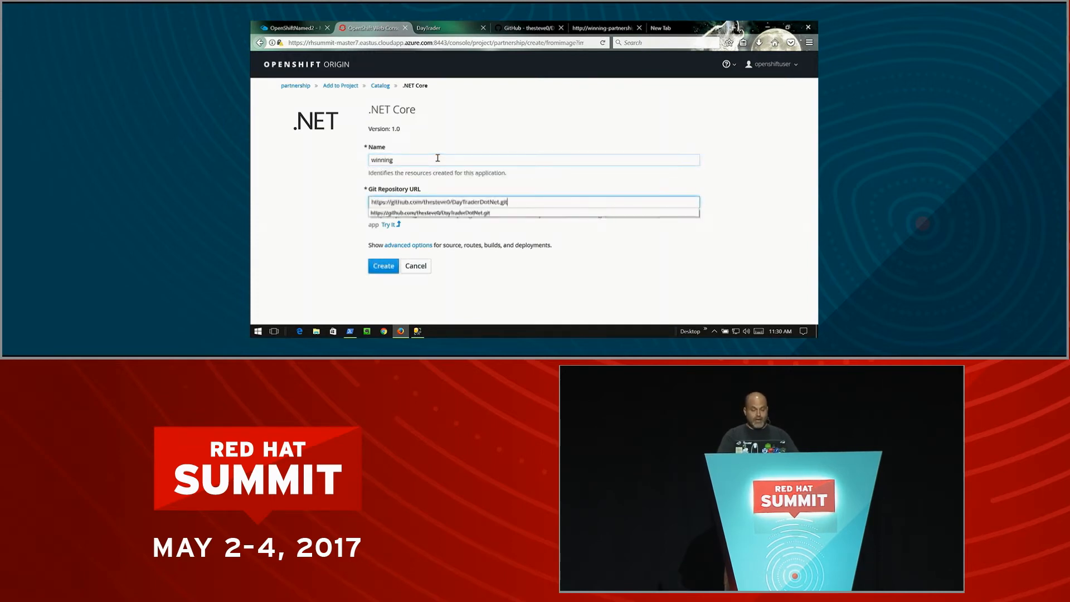
left_click(382, 266)
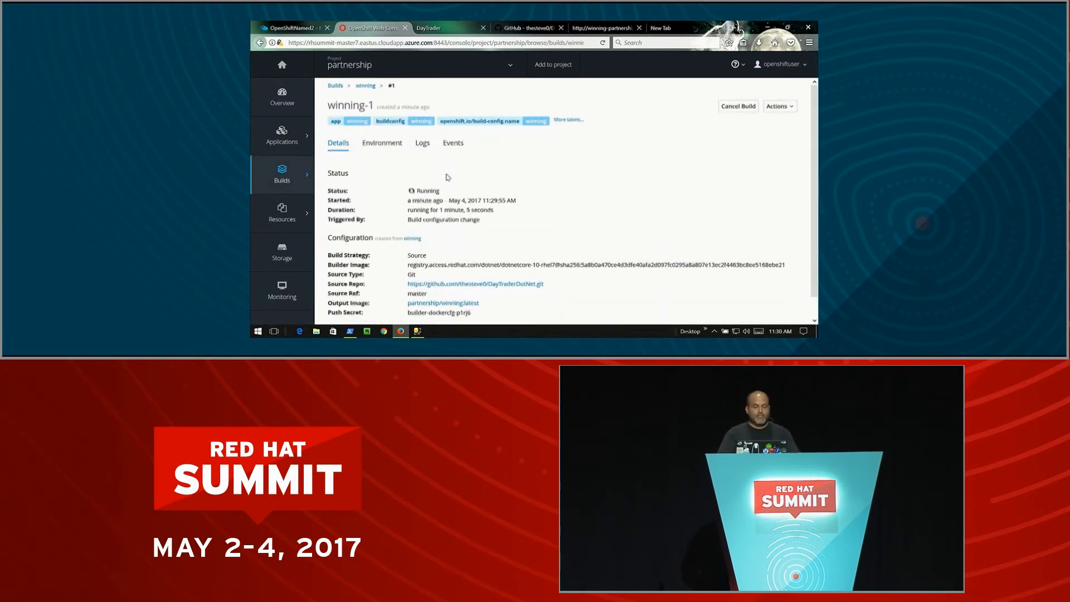
Follow the winning-1 build log until compilation and image push succeed.
left_click(421, 143)
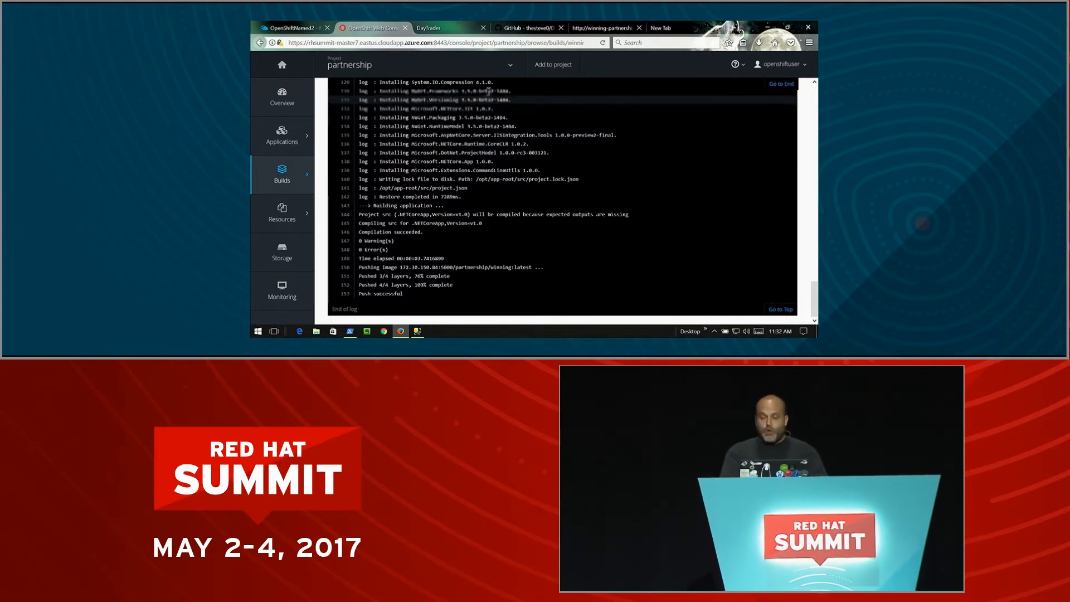
View the winning service's /api/portfolio JSON response, then launch Skype.
left_click(604, 27)
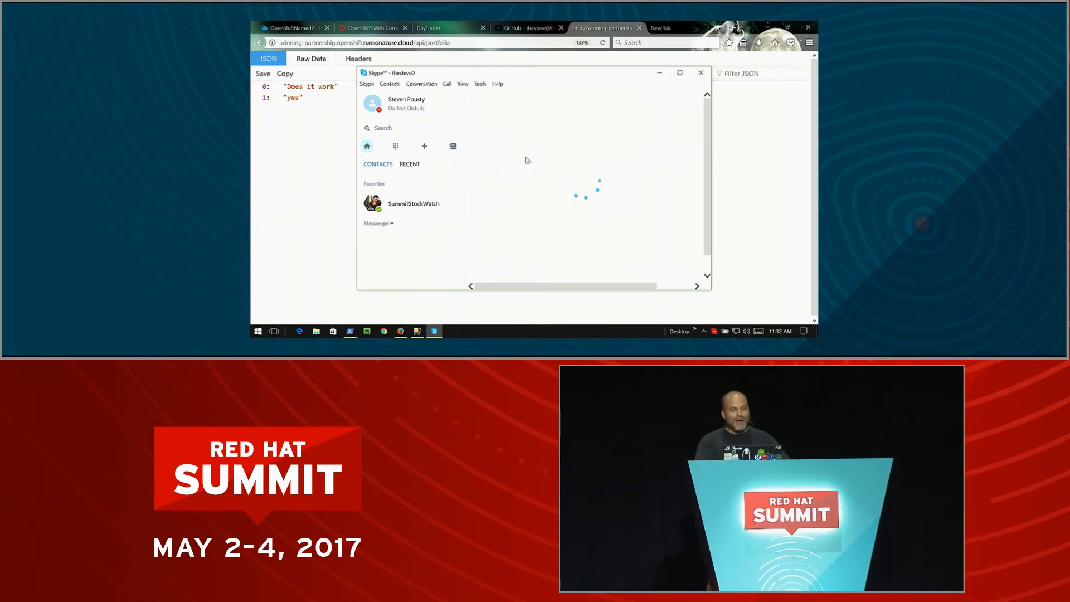
left_click(413, 203)
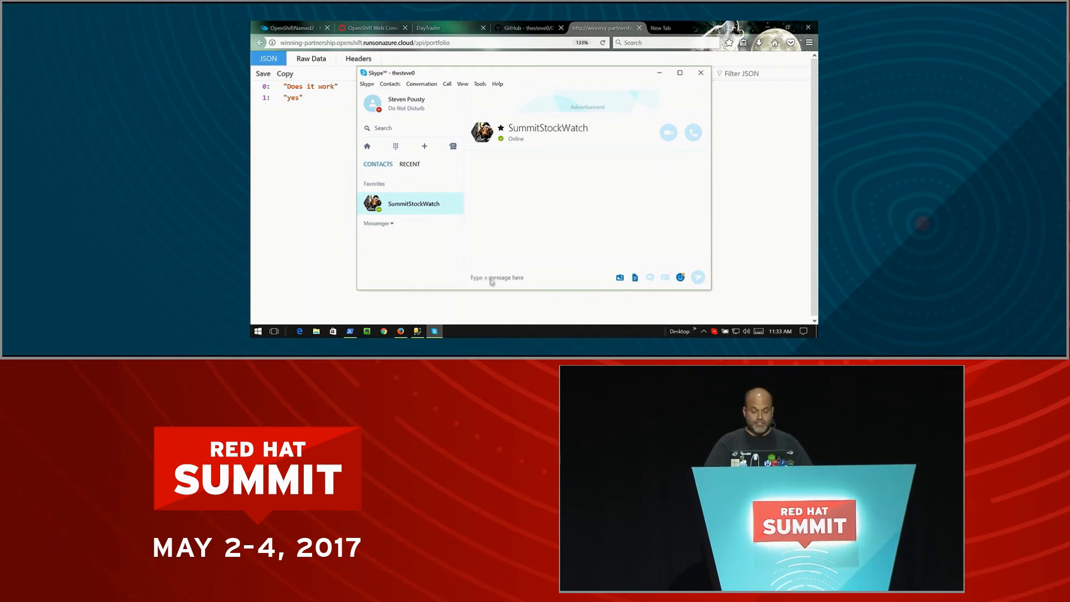
Reset the SummitStockWatch bot, register as user 71 and set stock limits 10000, 1000, 10000.
type("res")
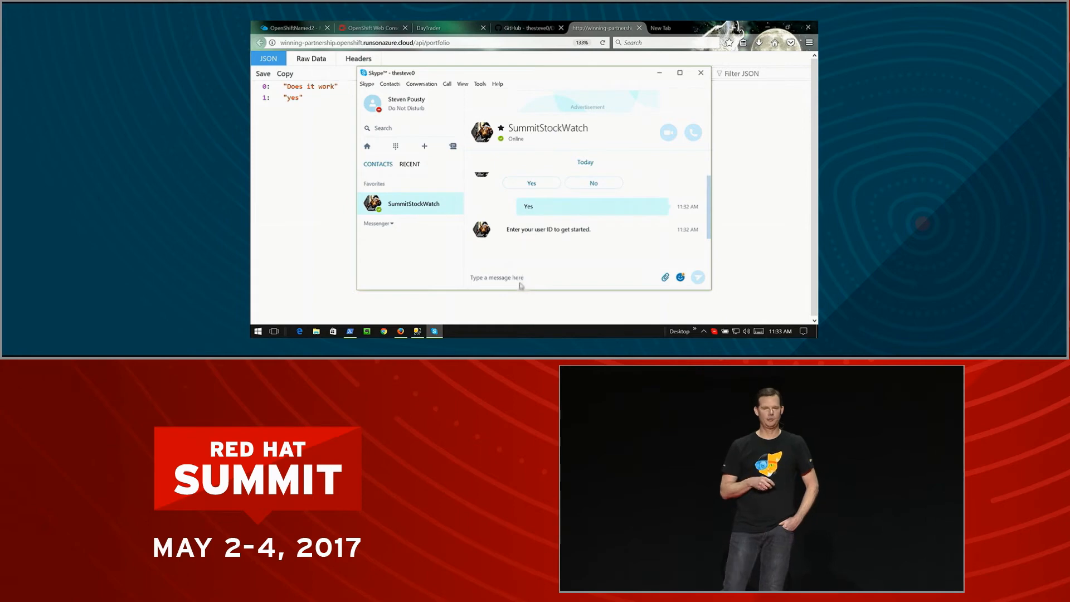
type("71")
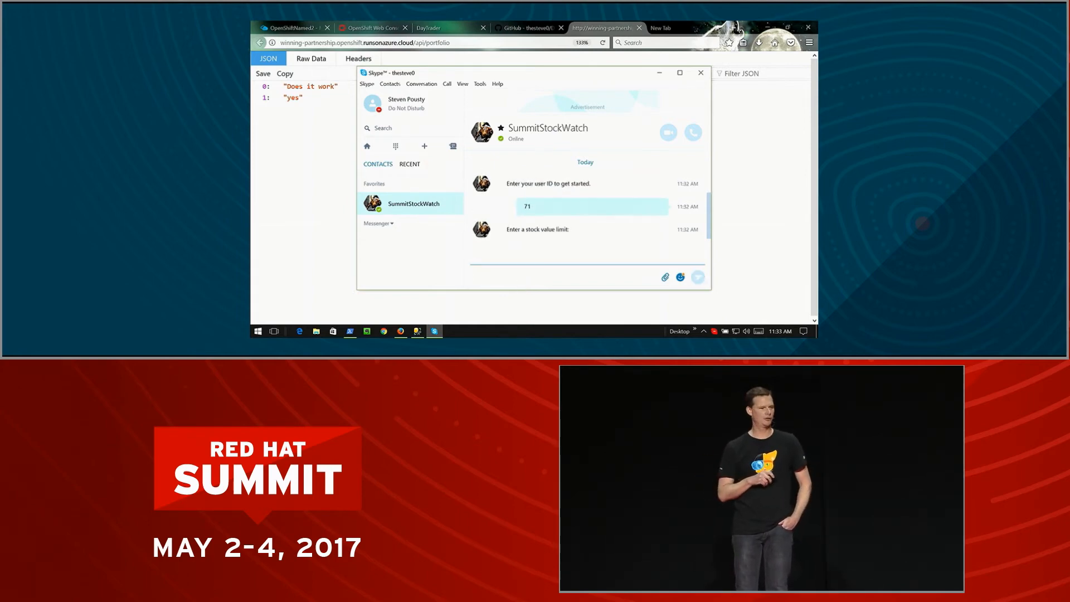
type("10000")
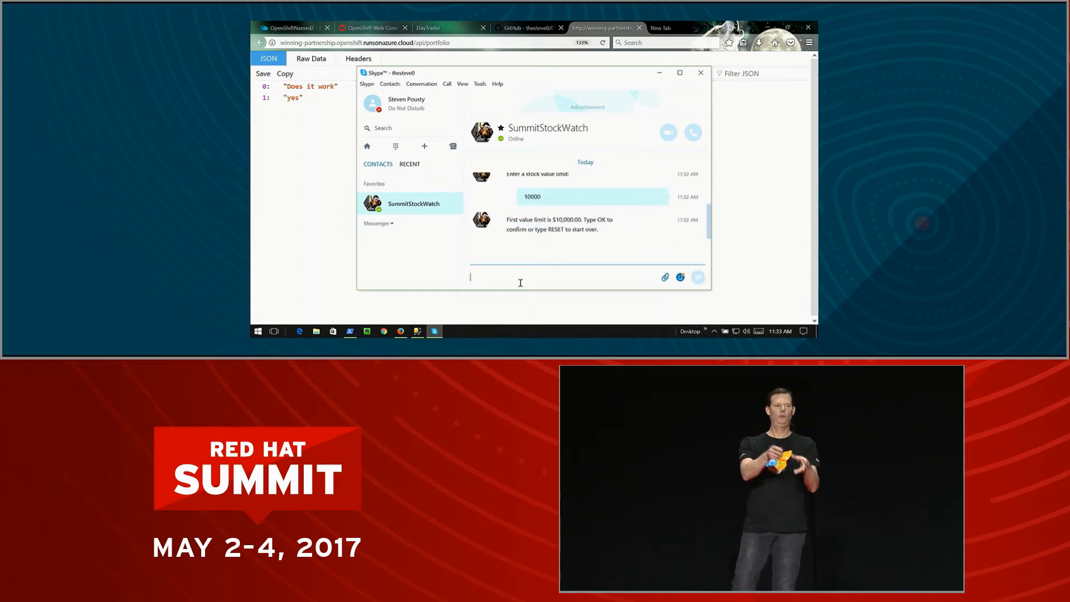
type("1000")
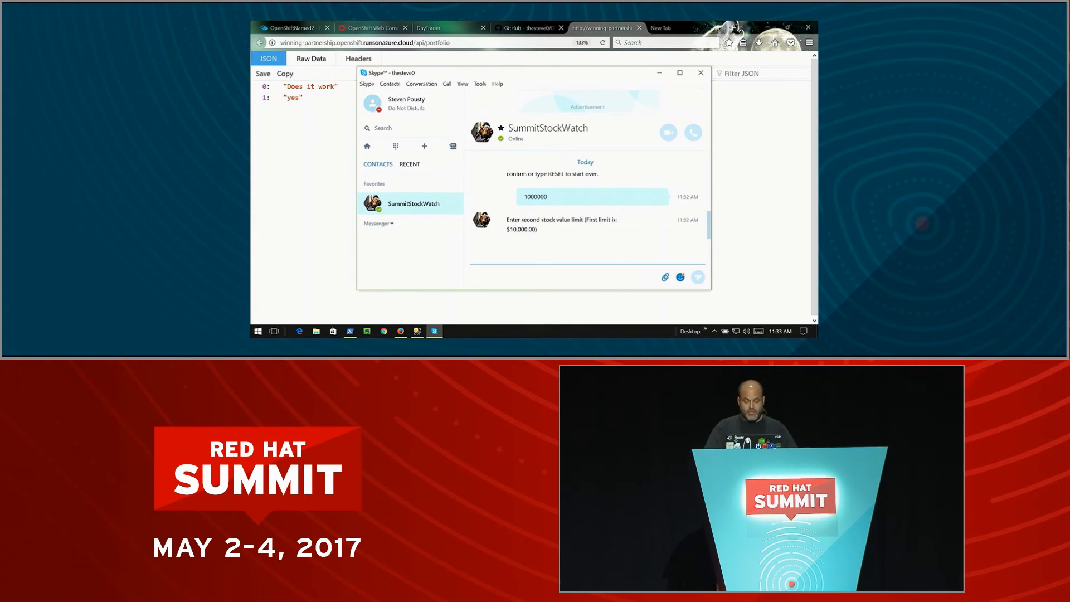
type("10000")
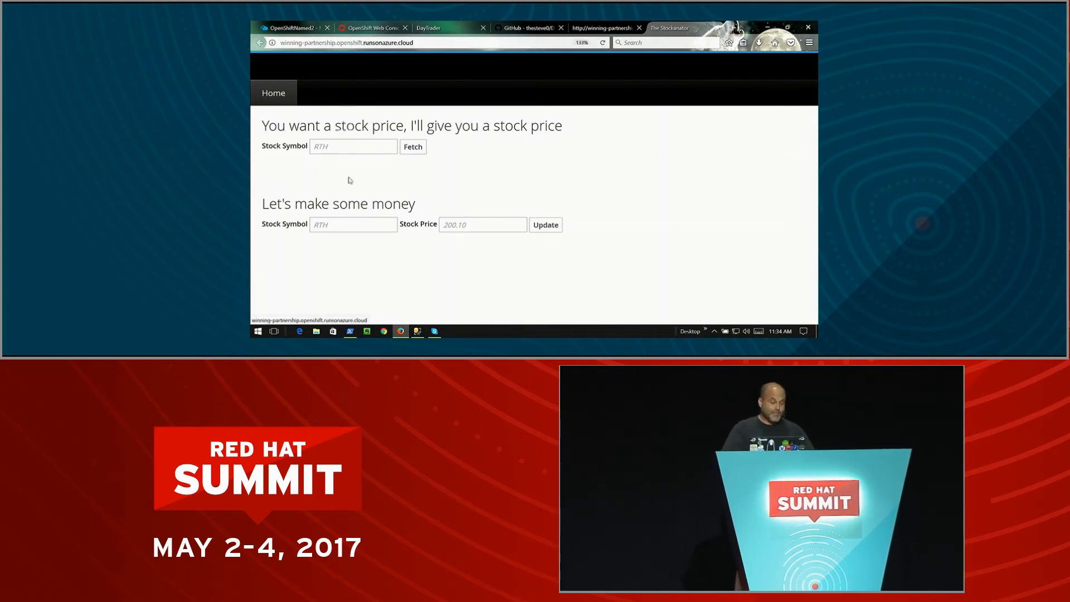
left_click(353, 224)
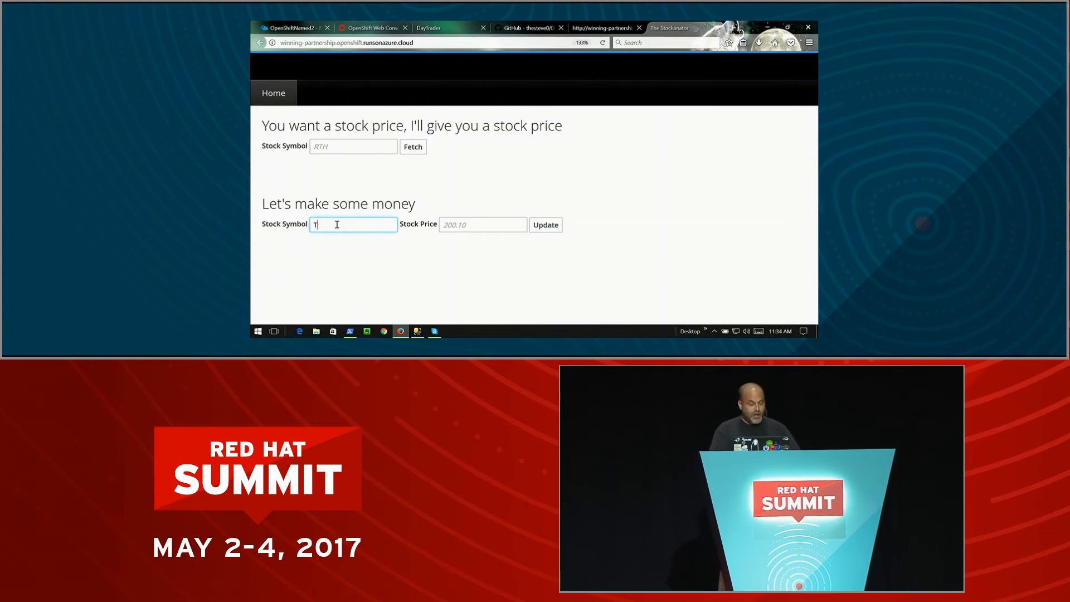
type("TH")
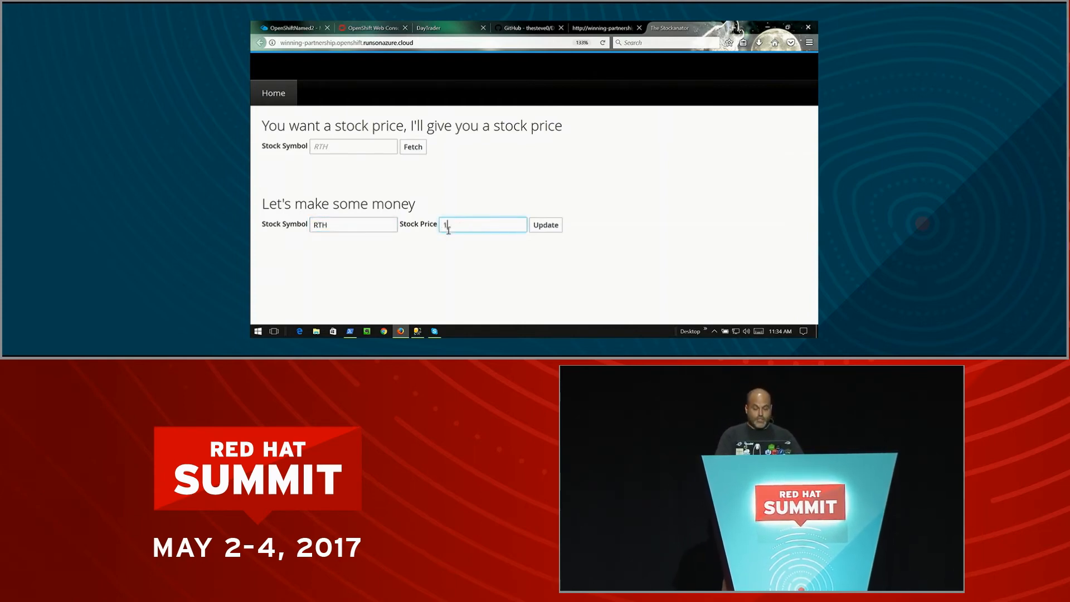
type("0000000000")
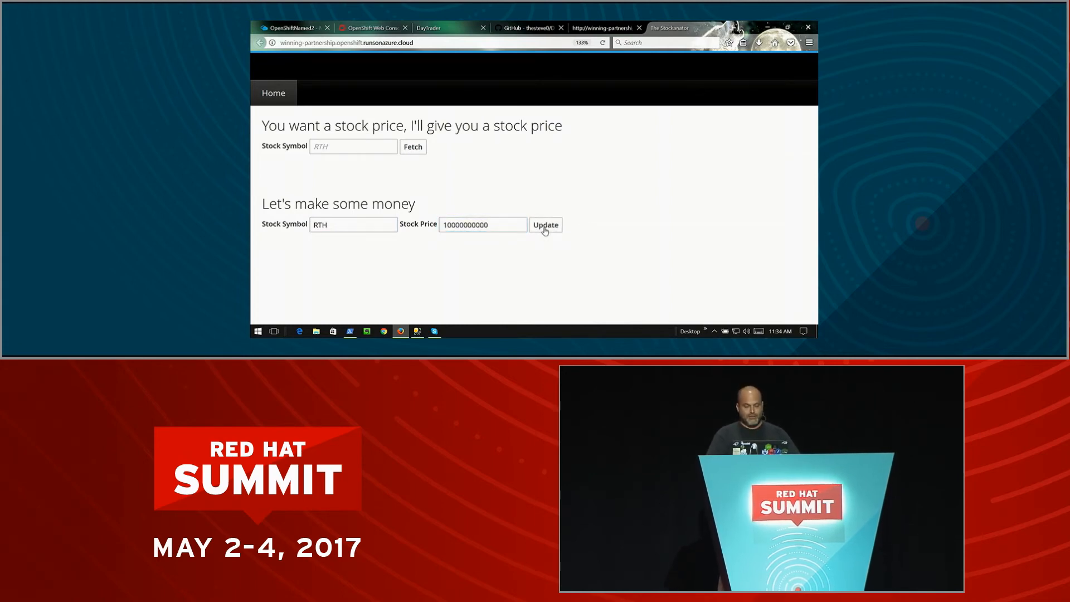
left_click(545, 224)
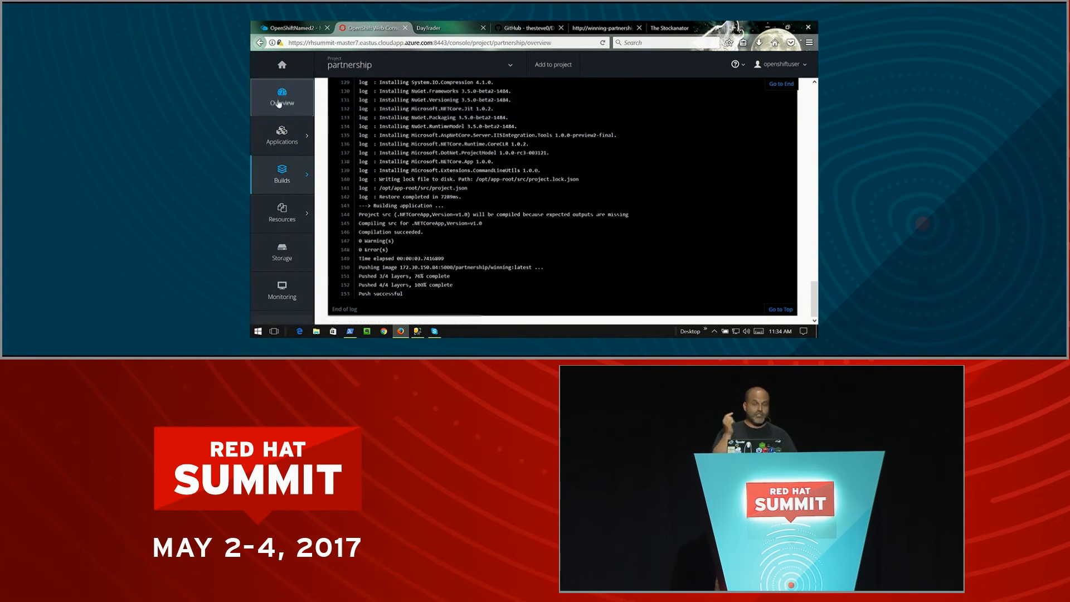
From the WINNING overview, start Add to Project and browse the Microsoft catalog category.
left_click(281, 97)
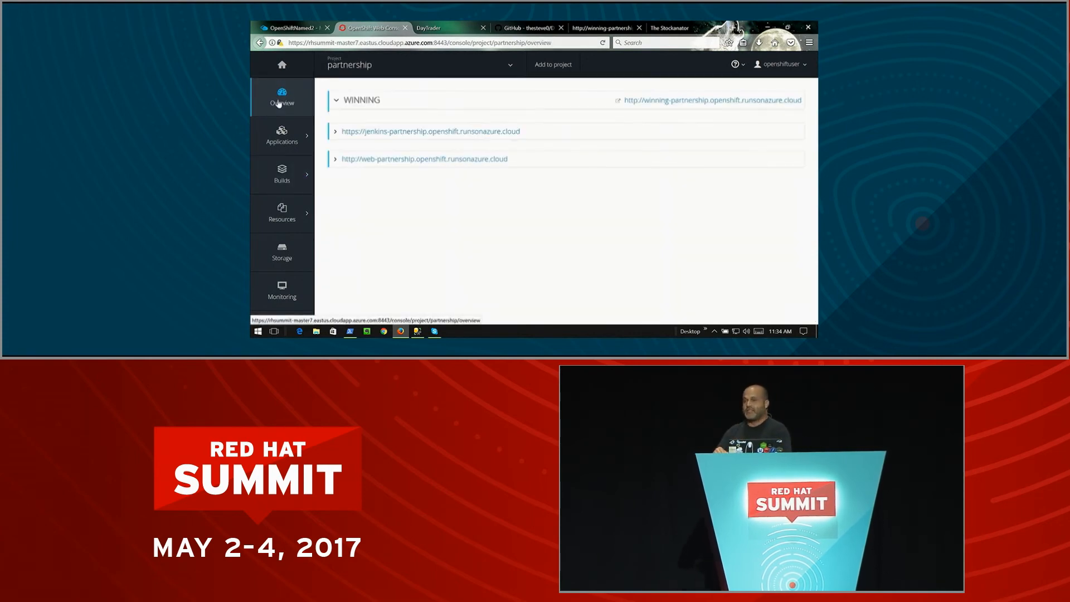
left_click(335, 99)
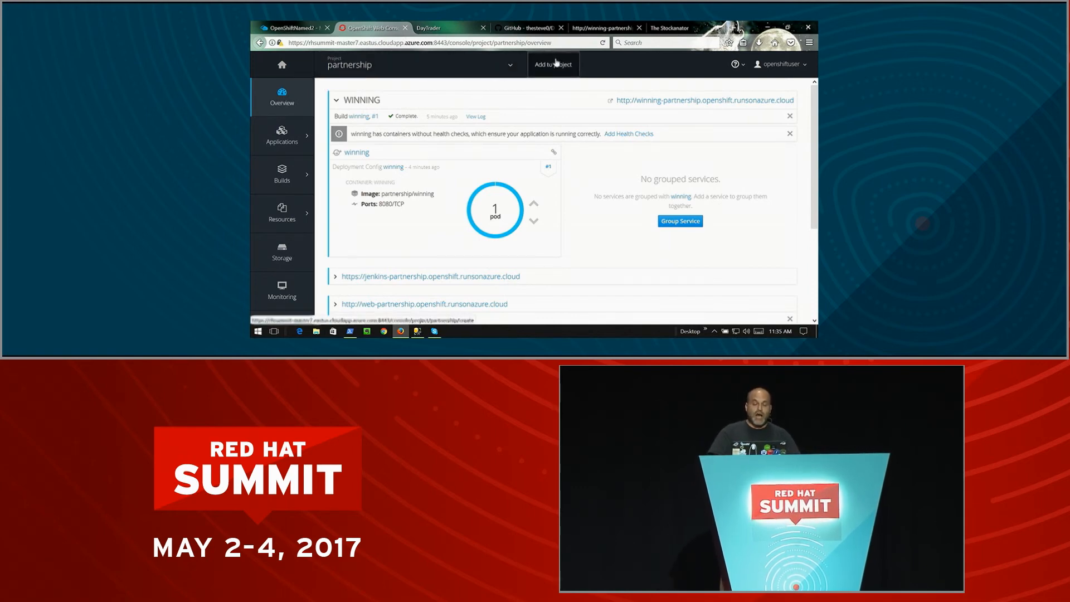
left_click(553, 65)
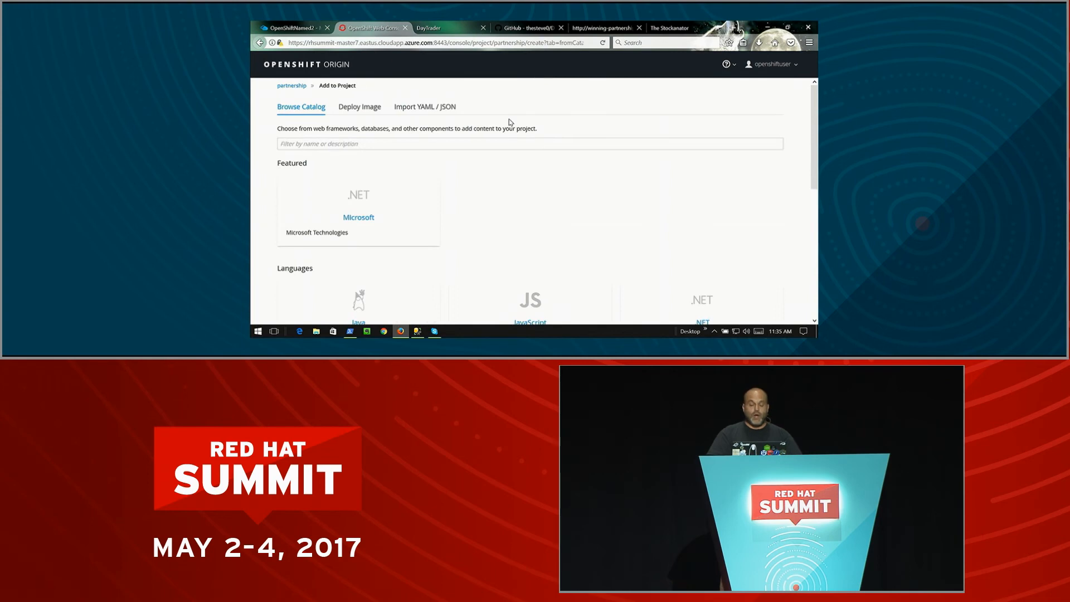
left_click(358, 218)
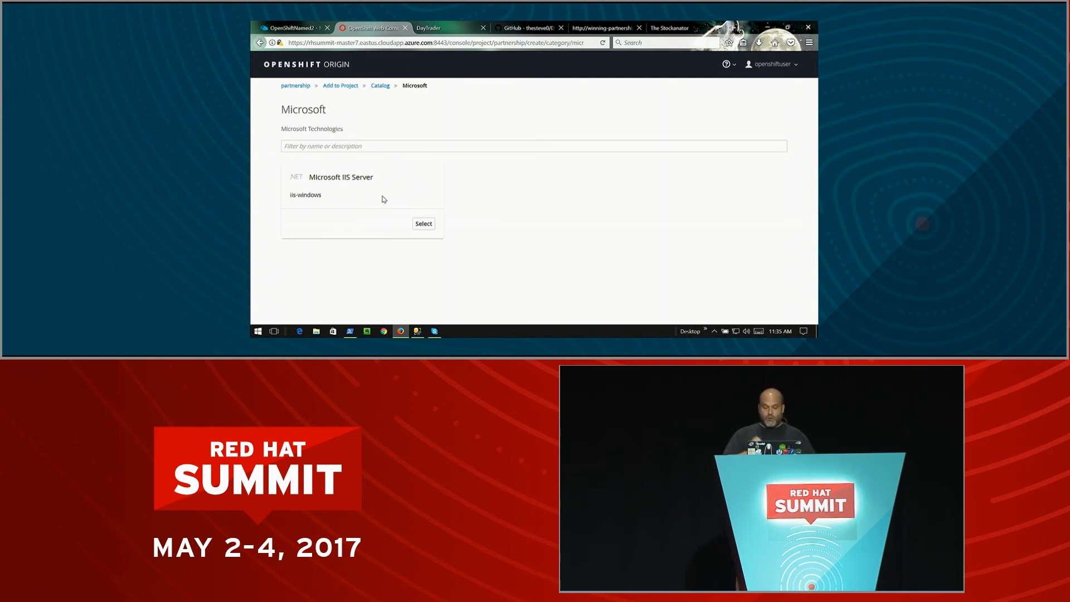
mouse_move(408, 216)
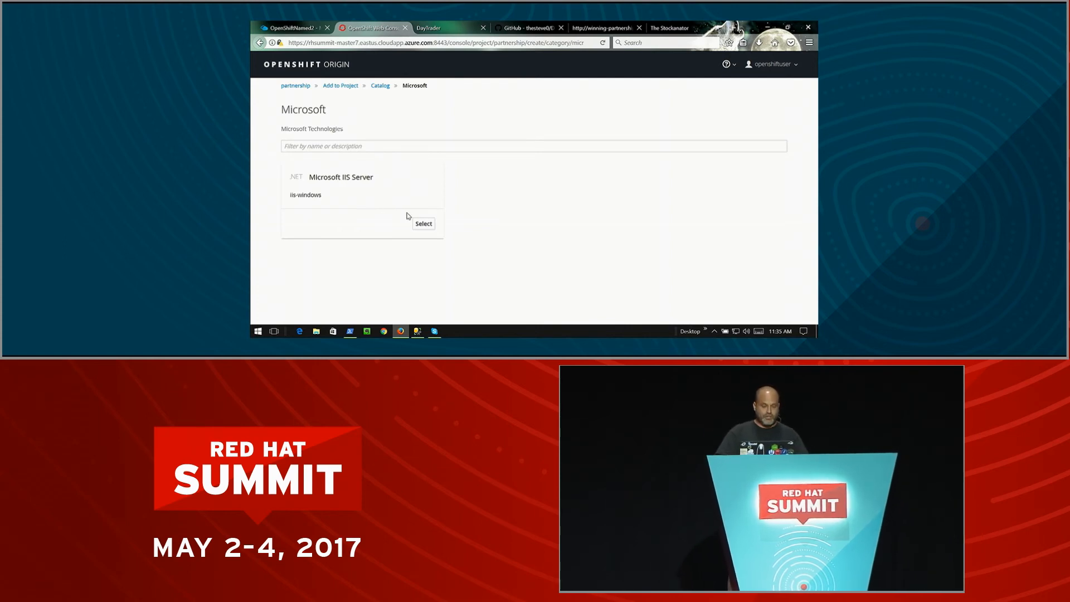
Create the iis-windows app from the Microsoft IIS Server template with default parameters.
left_click(423, 223)
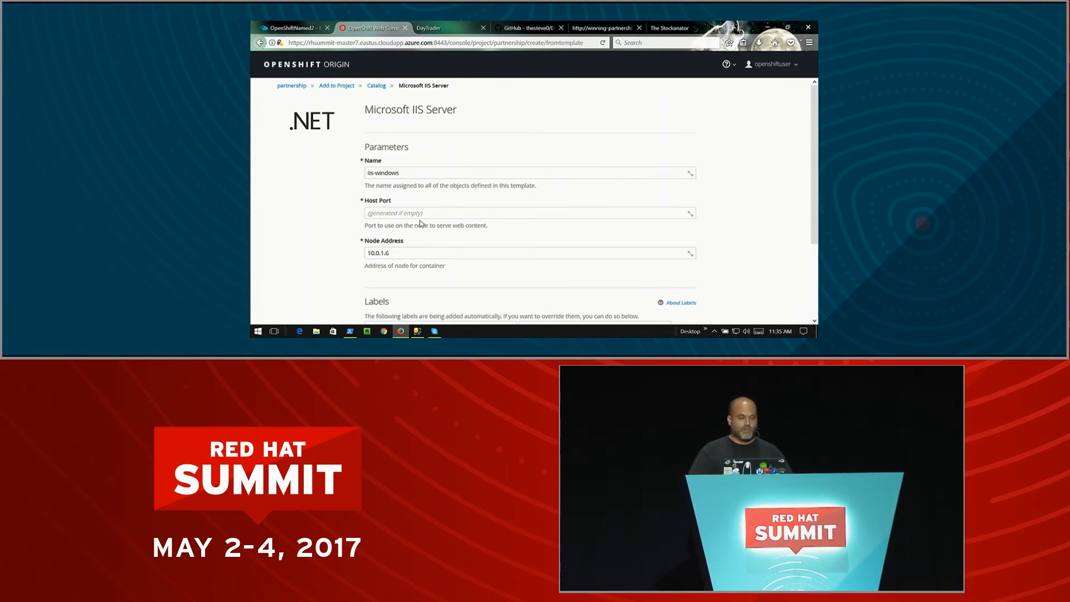
scroll("down", 3)
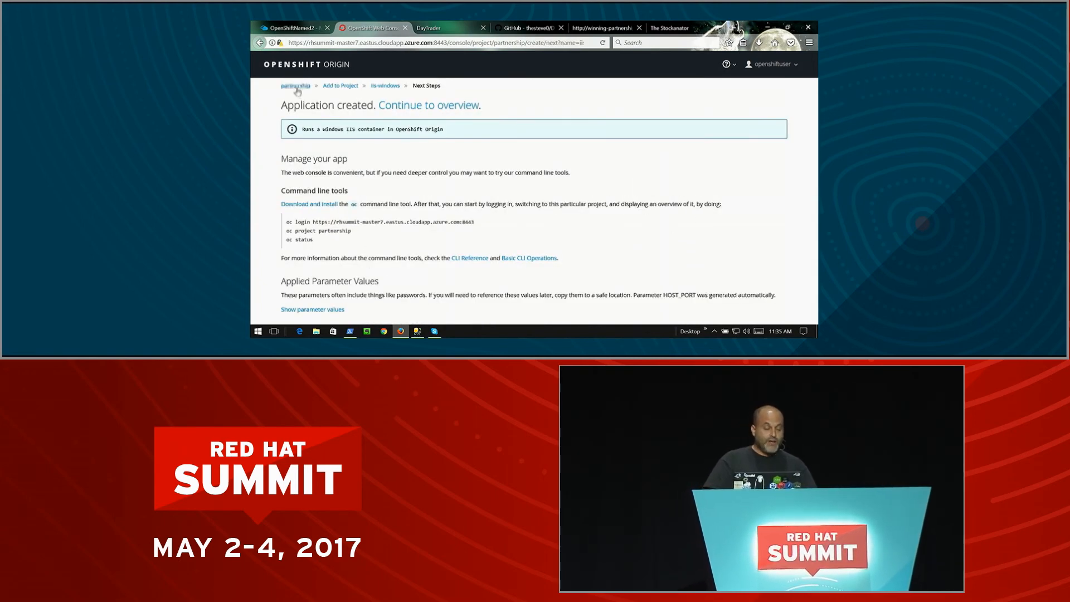
Return to the partnership overview and view the running iis-windows pod's details.
left_click(294, 86)
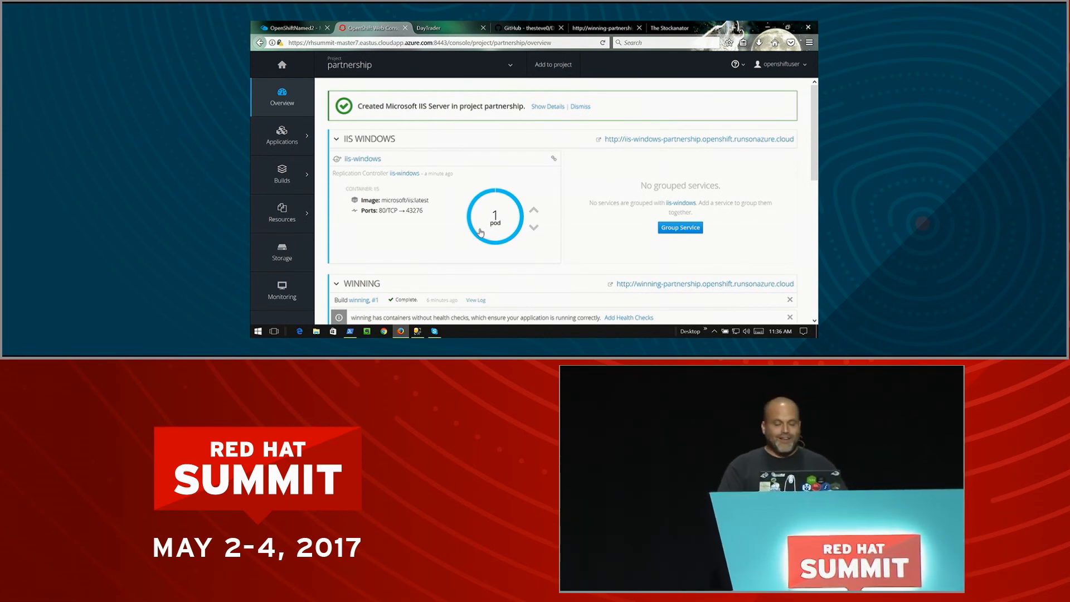
left_click(494, 216)
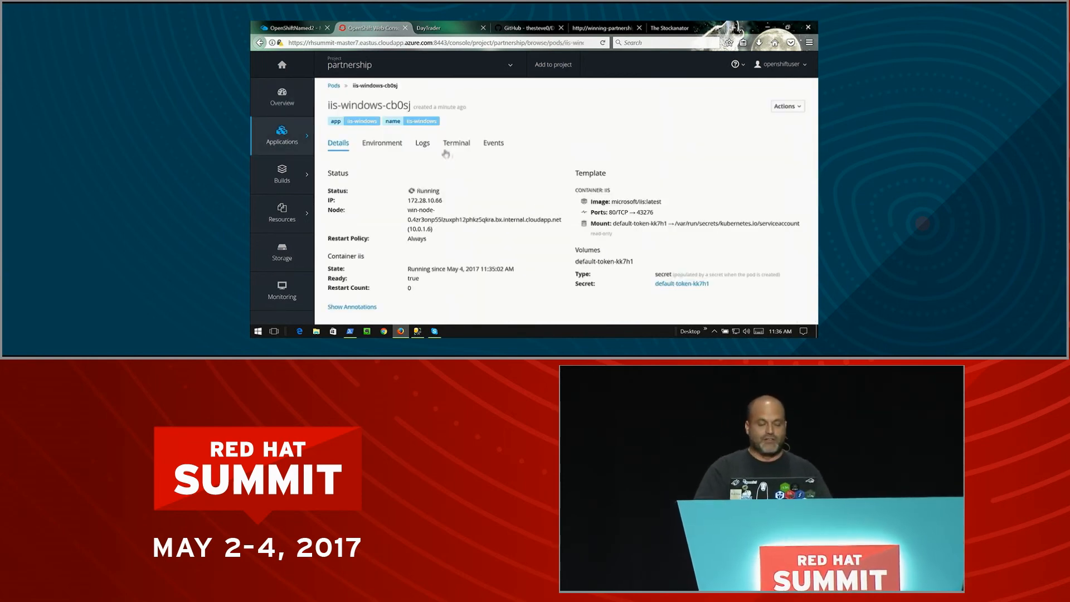
Run dir in the iis-windows pod's Windows terminal to list the C:\ directory.
left_click(456, 143)
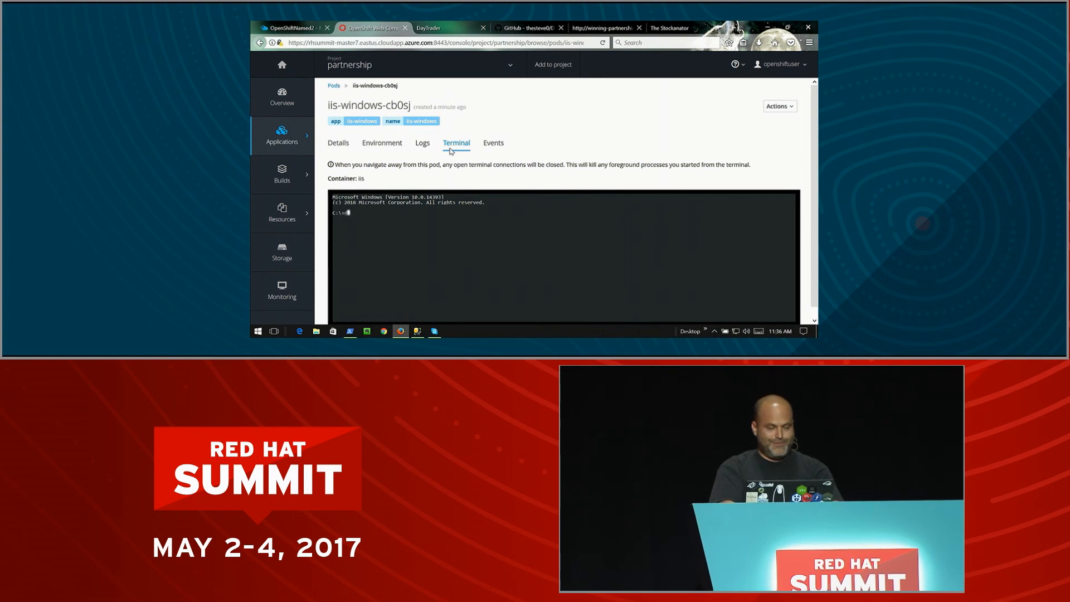
type("dir")
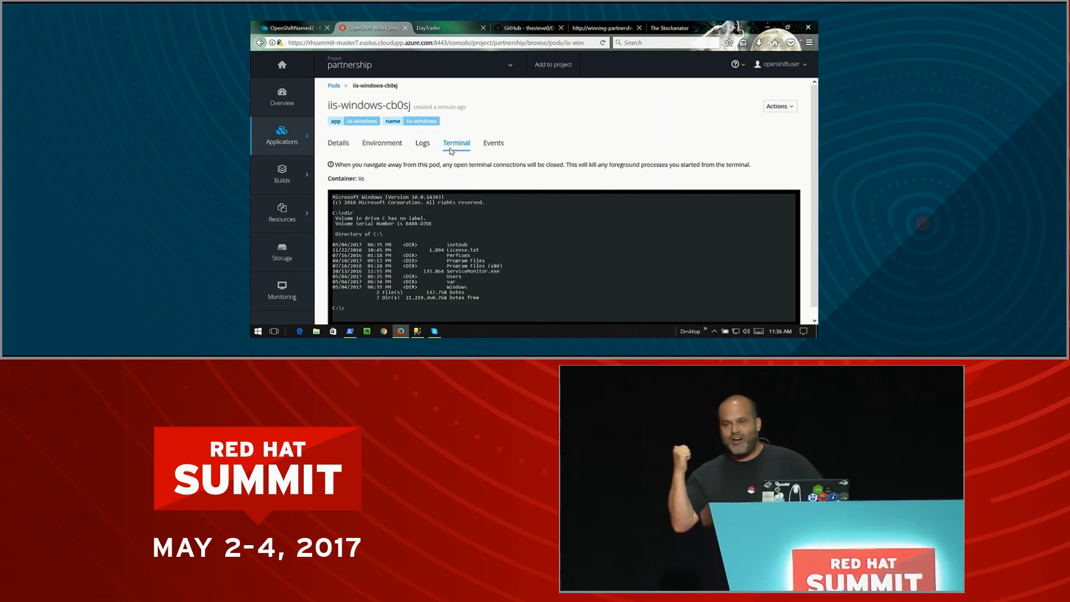
type("svte")
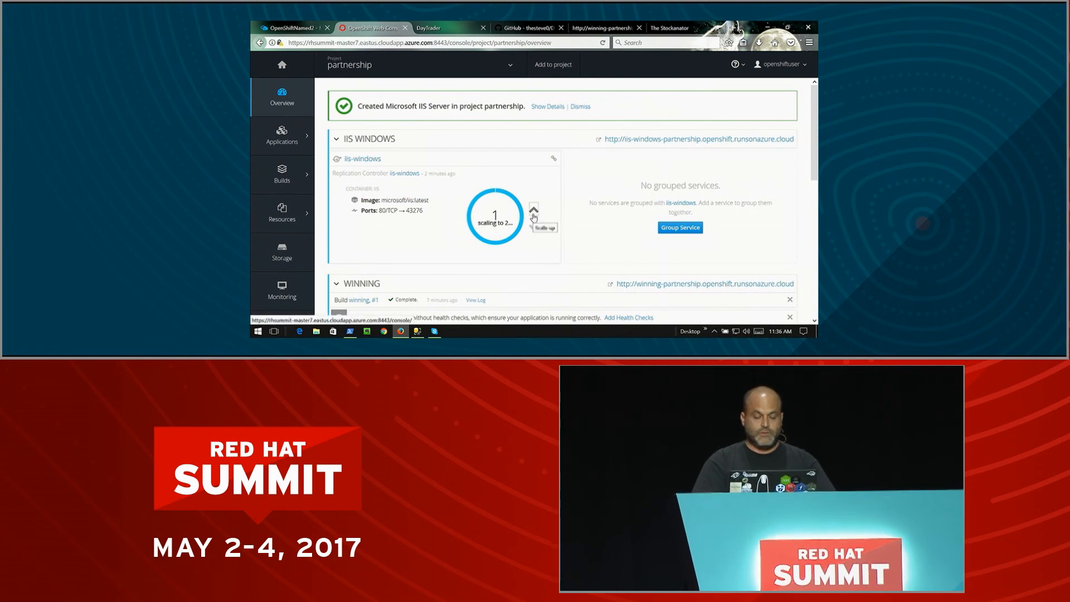
Scale the iis-windows deployment up to 2 pods.
left_click(533, 209)
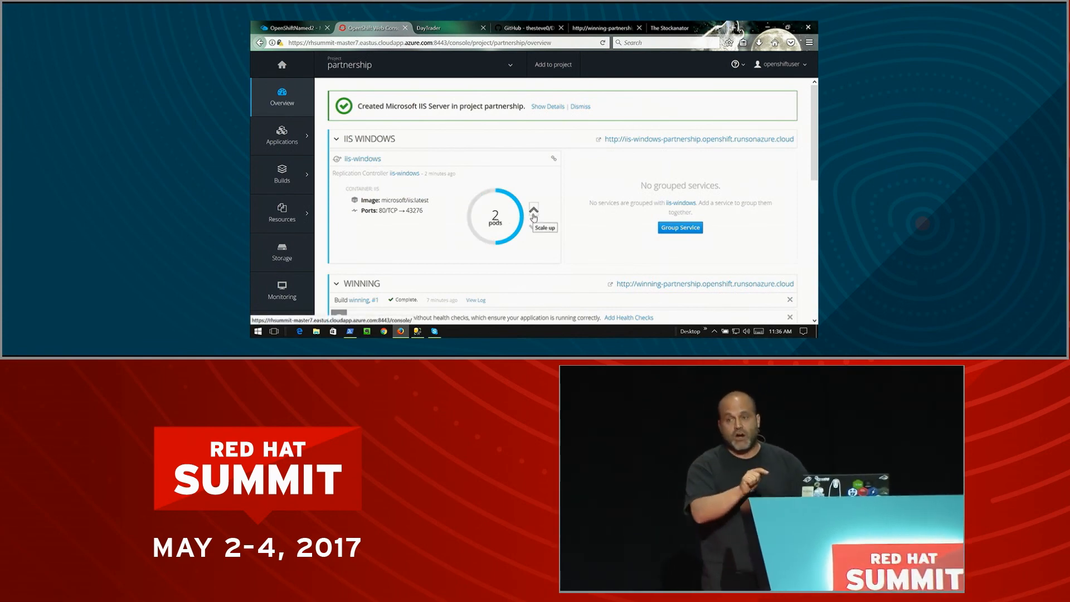